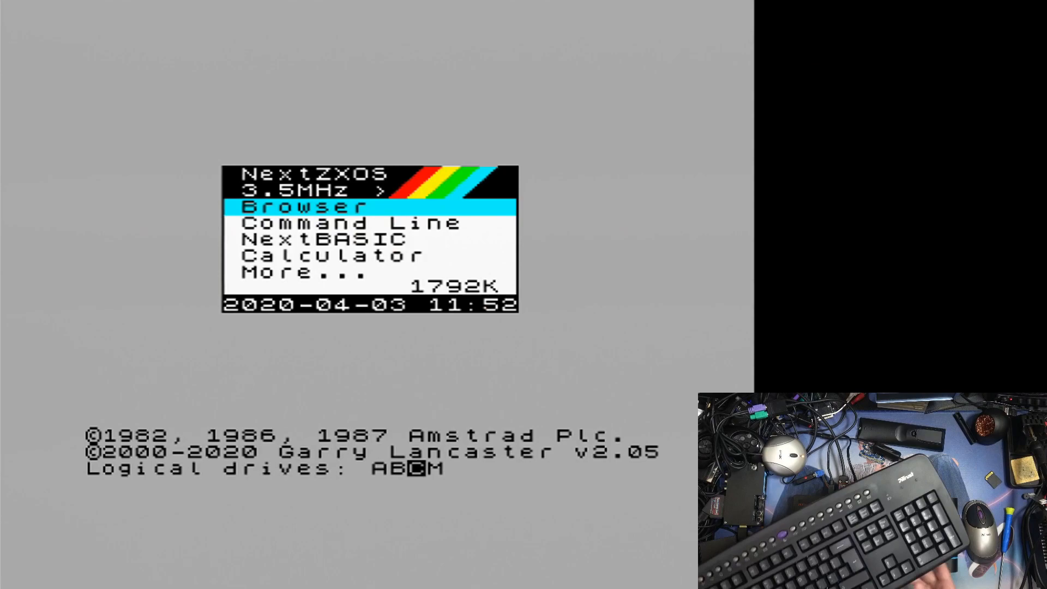
- Check cursor keys on the startup menu, enter the Browser, and move down the C:/ list toward TOOLS
key(Down)
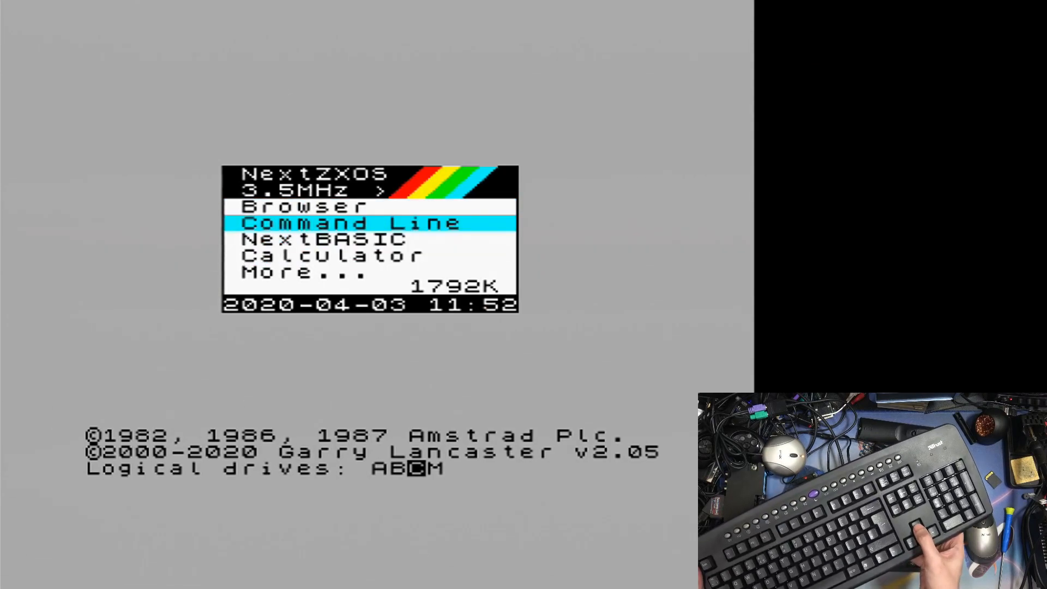
key(Up)
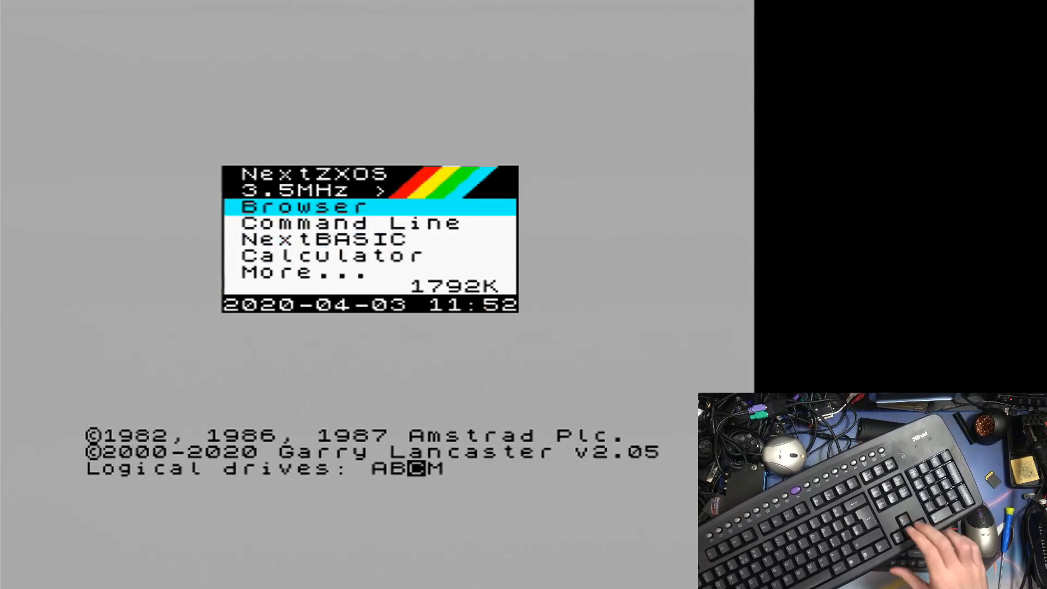
key(Enter)
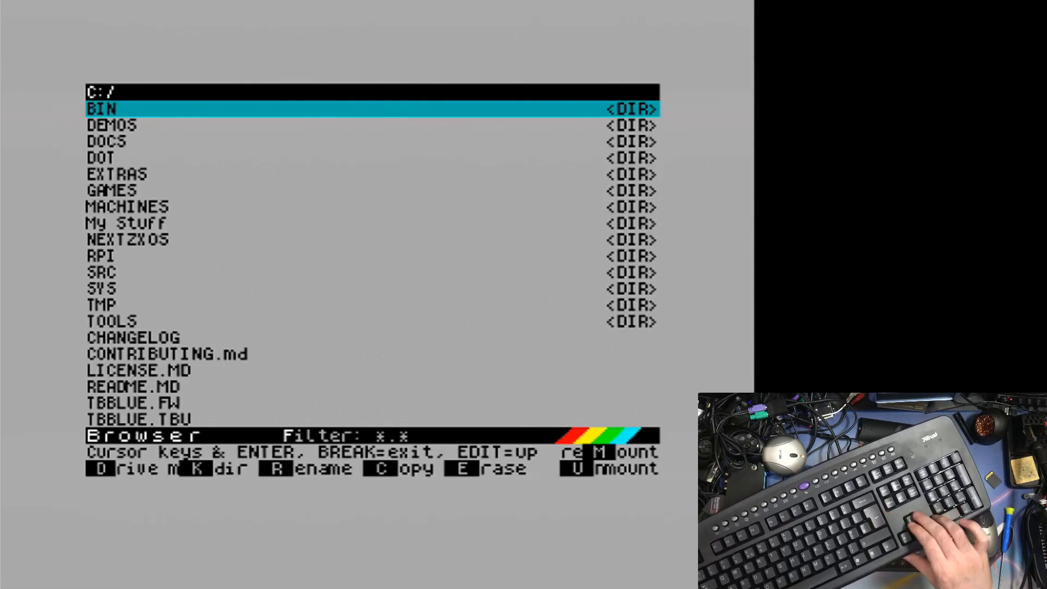
key(down)
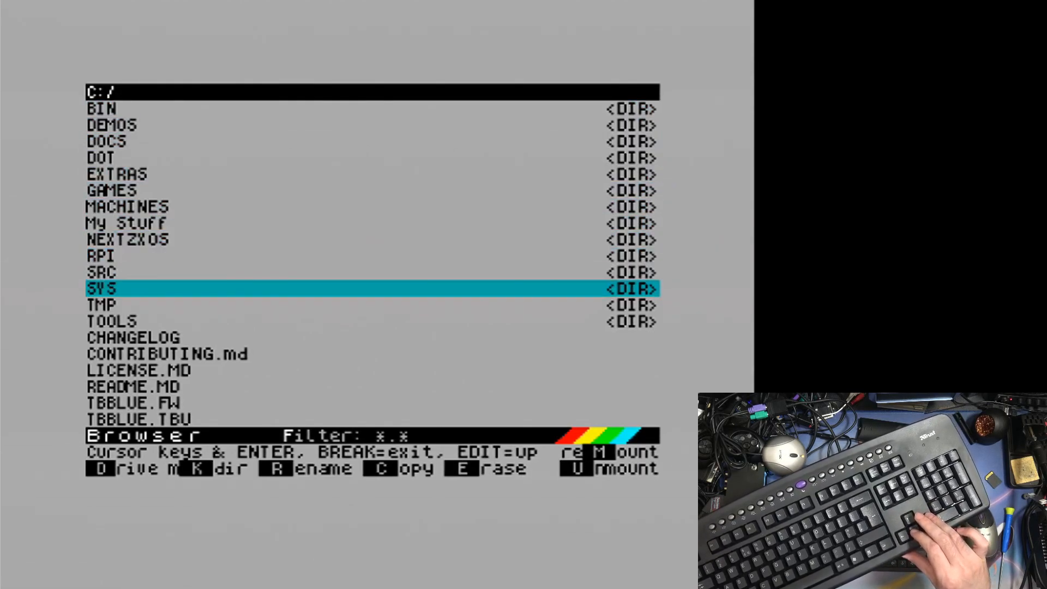